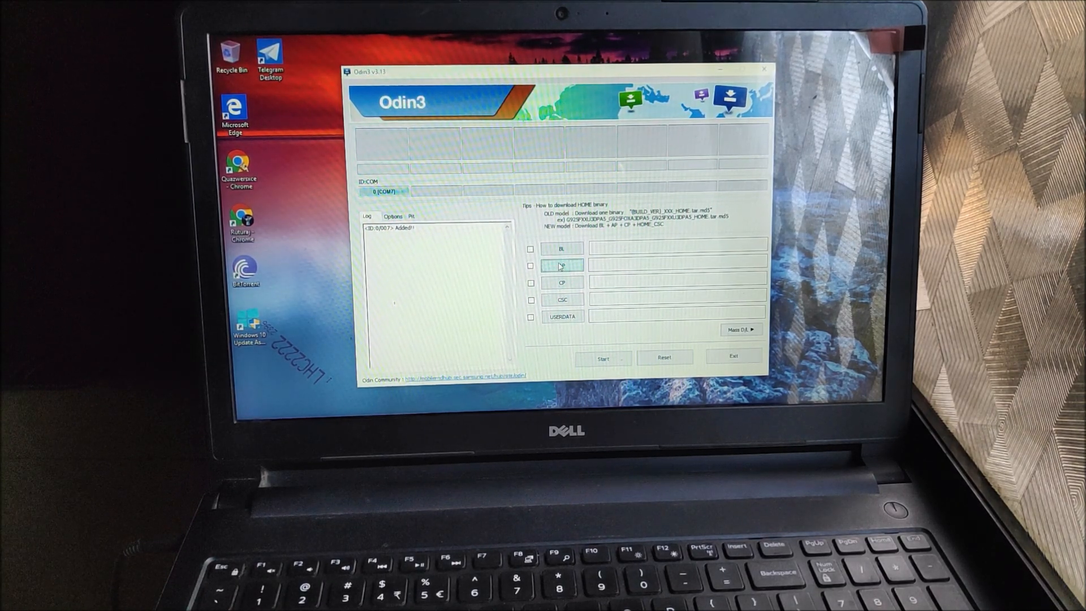
Step: Load twrp-3.2.3-2-dreamlte.img.tar from Downloads into the AP slot
left_click(561, 266)
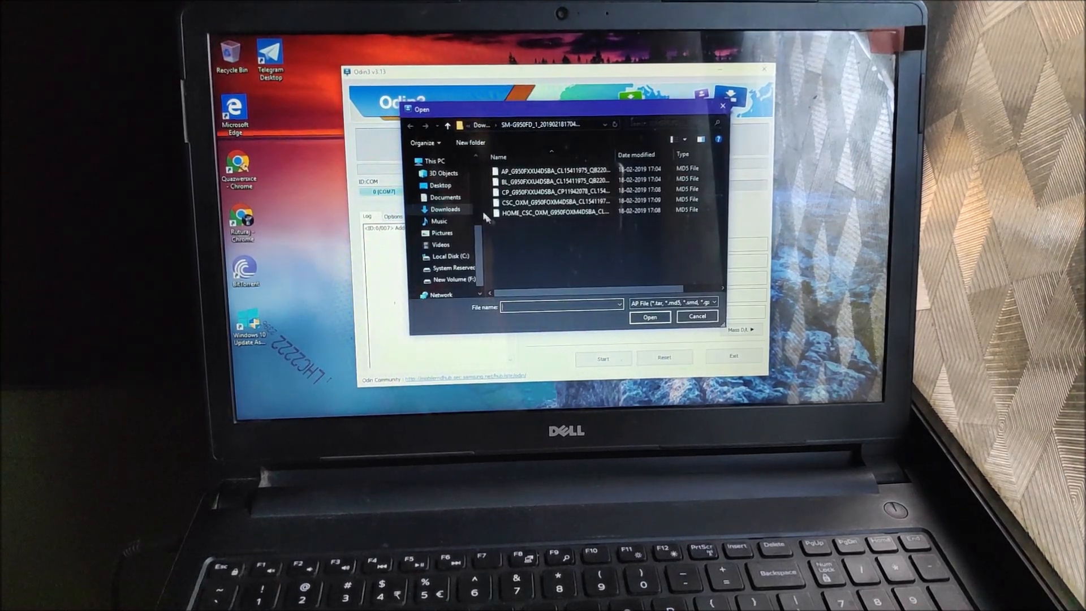
left_click(445, 210)
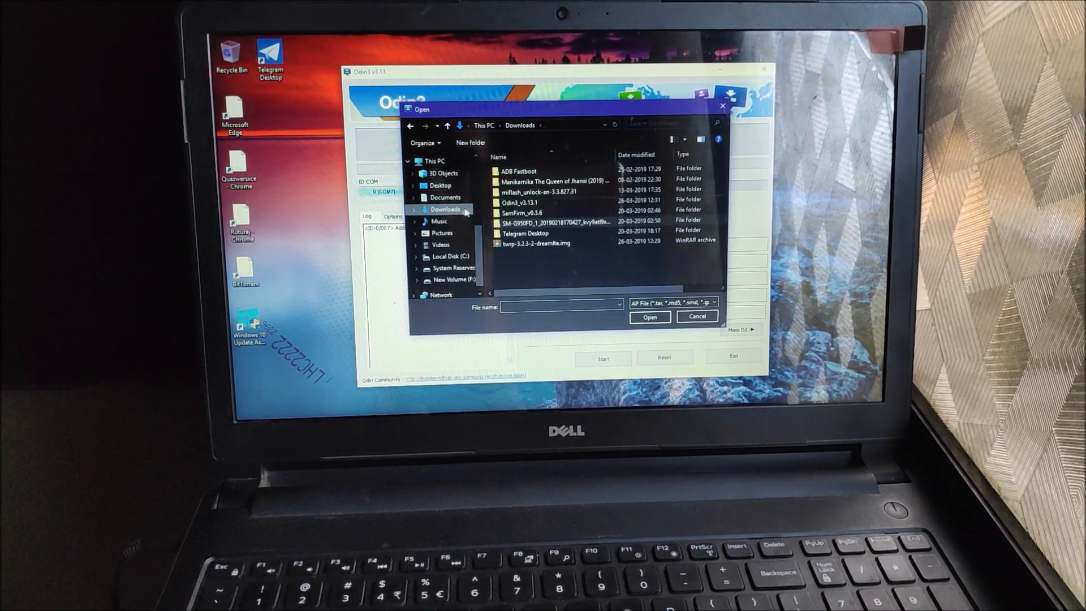
left_click(534, 244)
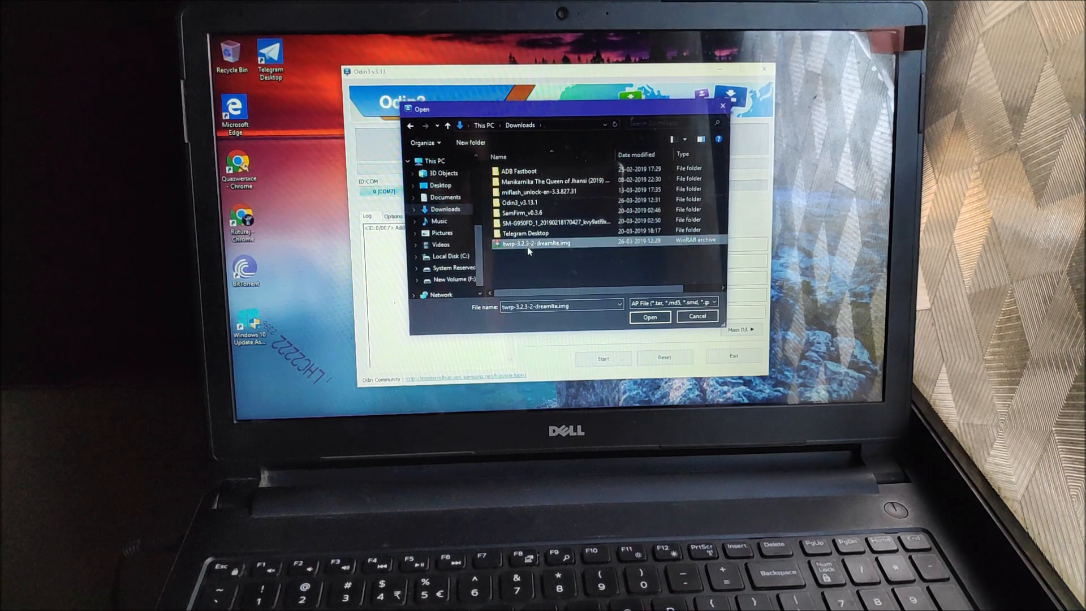
left_click(648, 317)
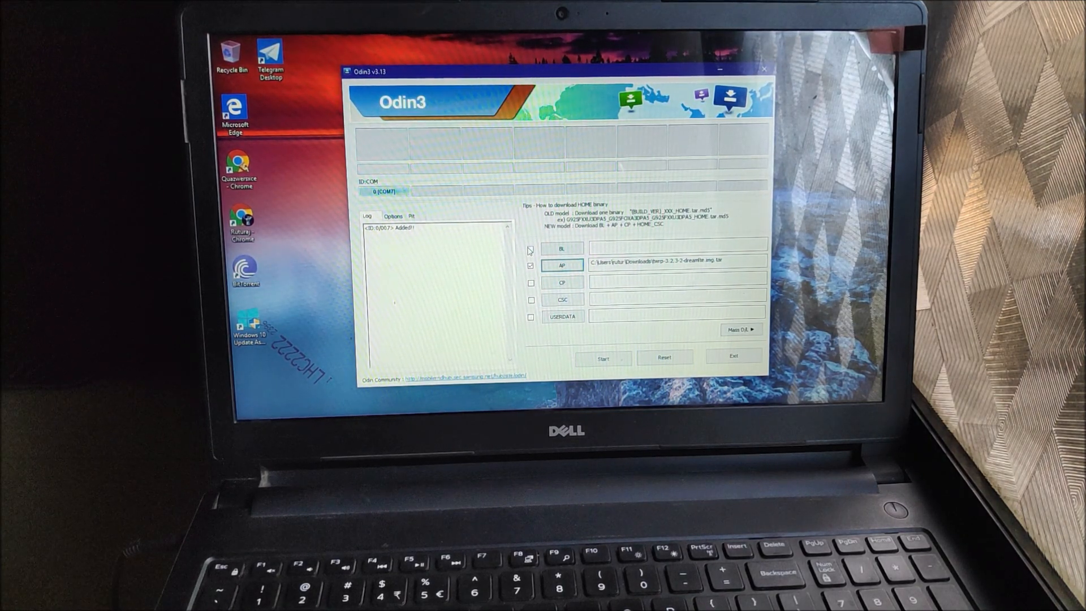
Step: Uncheck Auto Reboot under Options, verify it, and return to the Log view
left_click(393, 216)
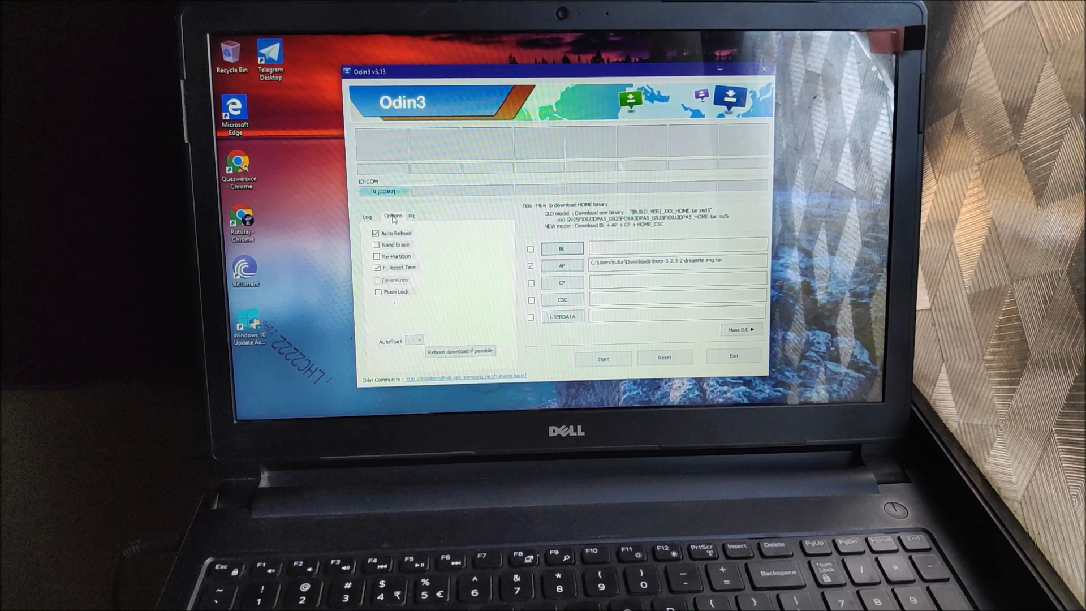
left_click(377, 233)
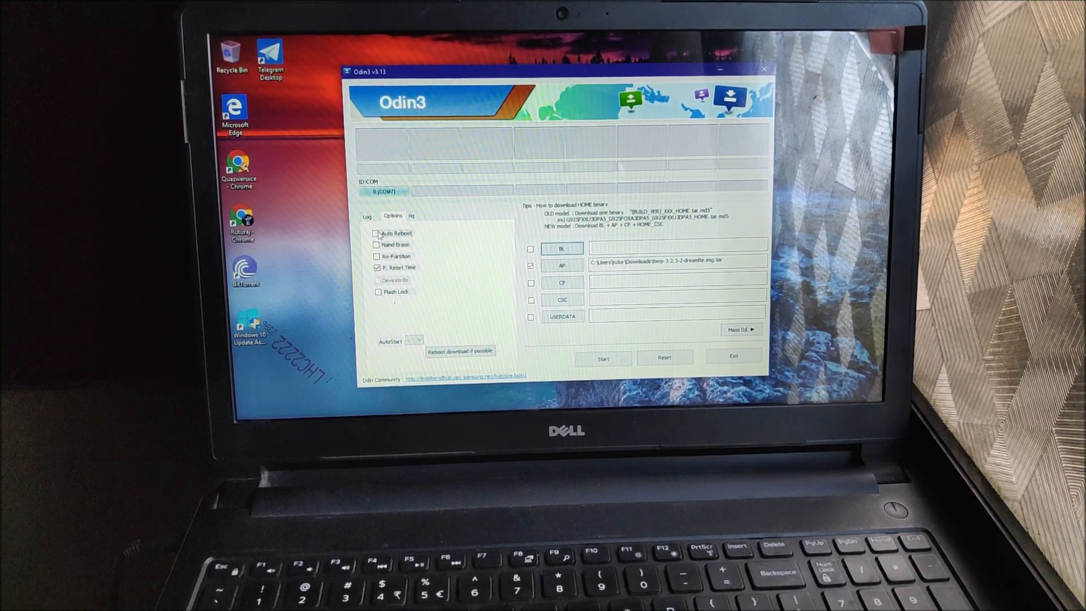
left_click(366, 215)
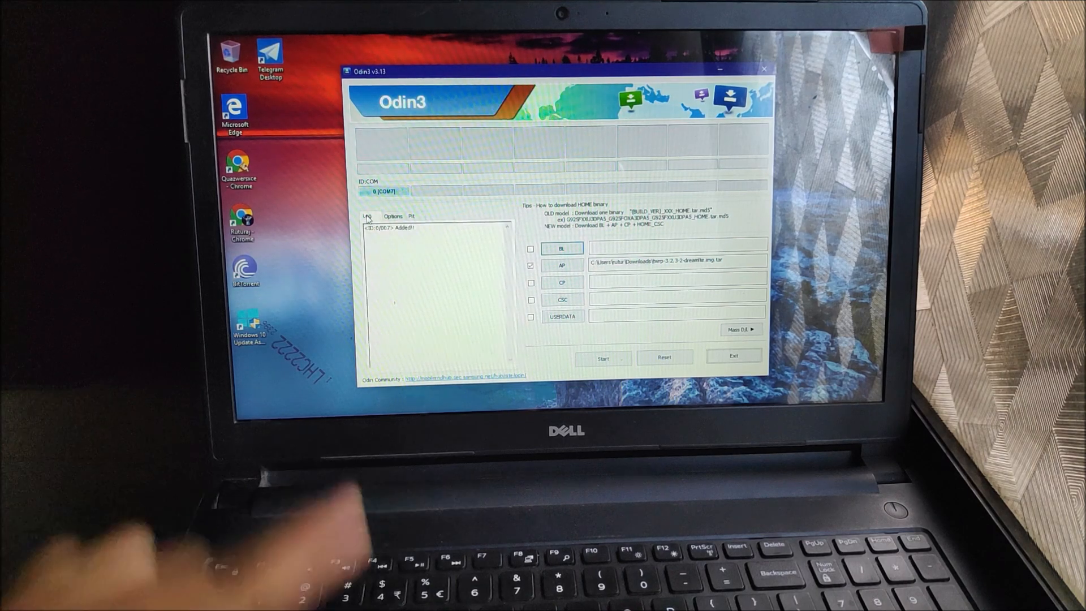
left_click(393, 216)
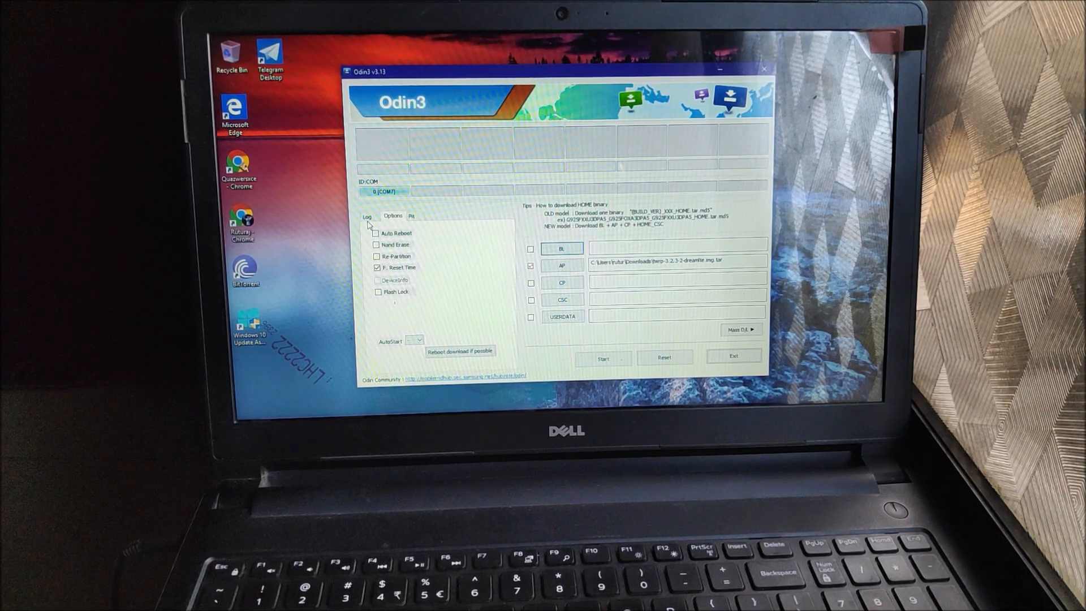
left_click(367, 216)
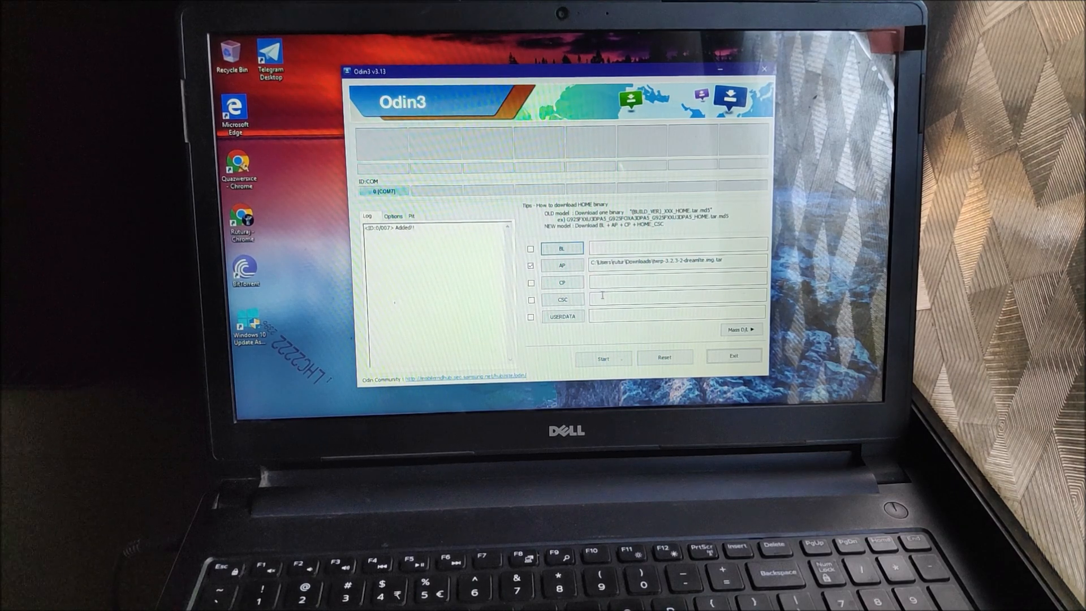
Step: Start the TWRP flash and wait for PASS! with 1 succeeded, 0 failed
left_click(602, 358)
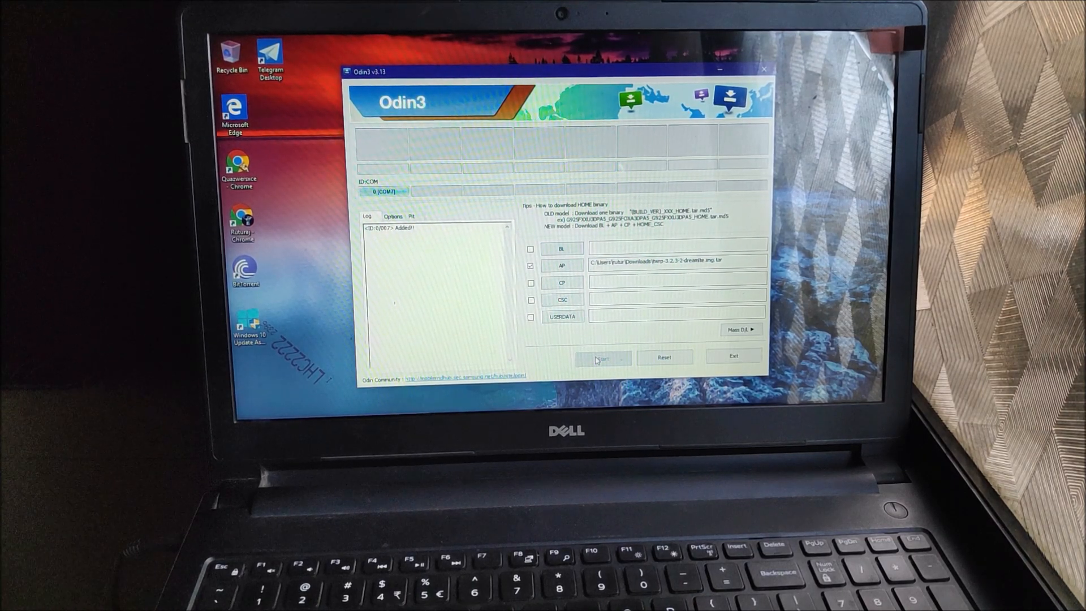
left_click(603, 358)
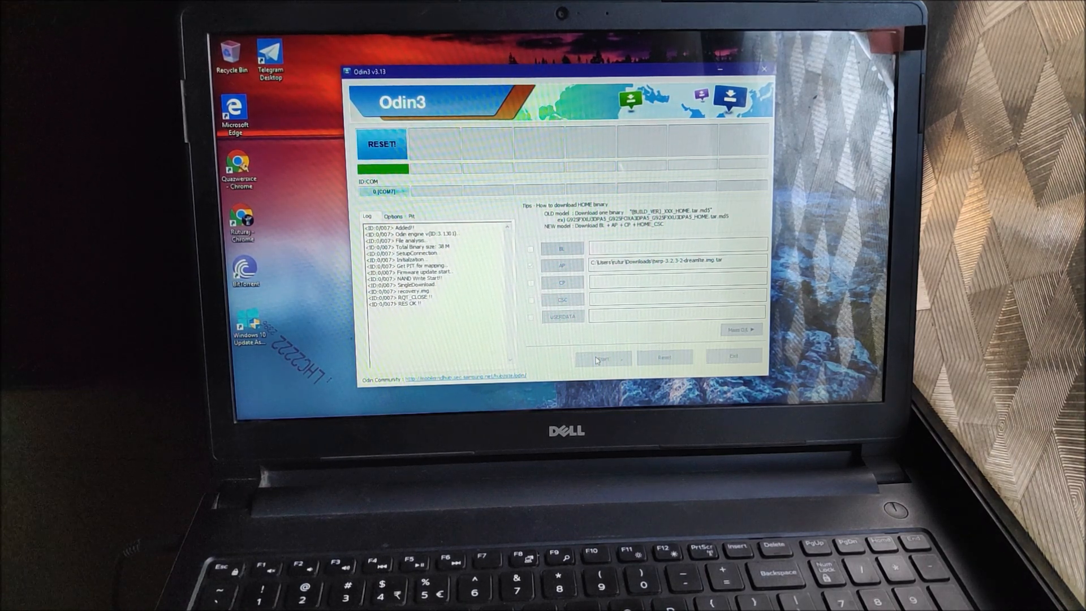
left_click(602, 358)
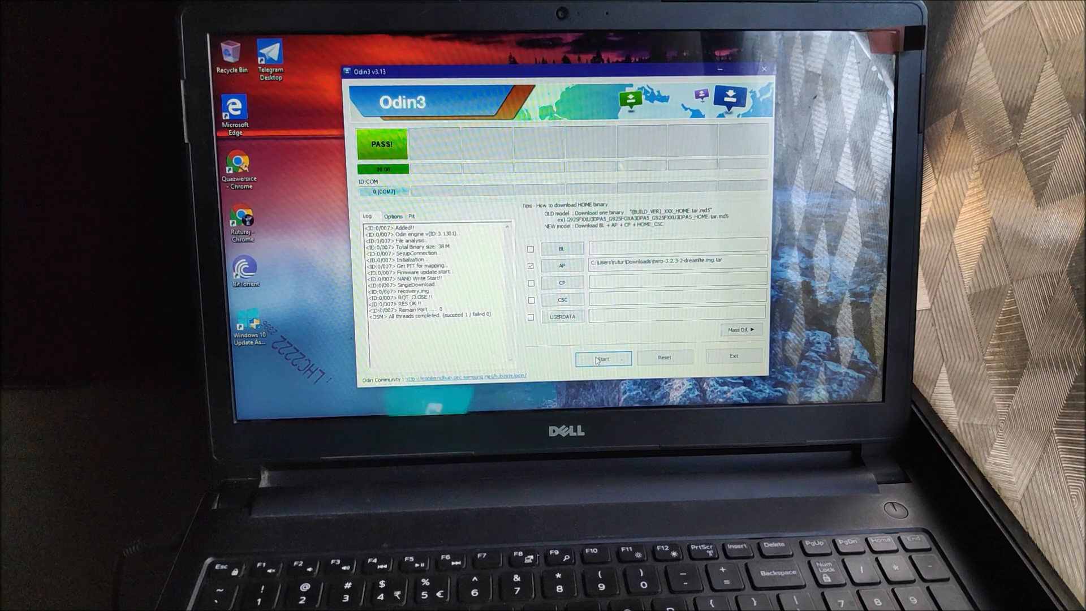